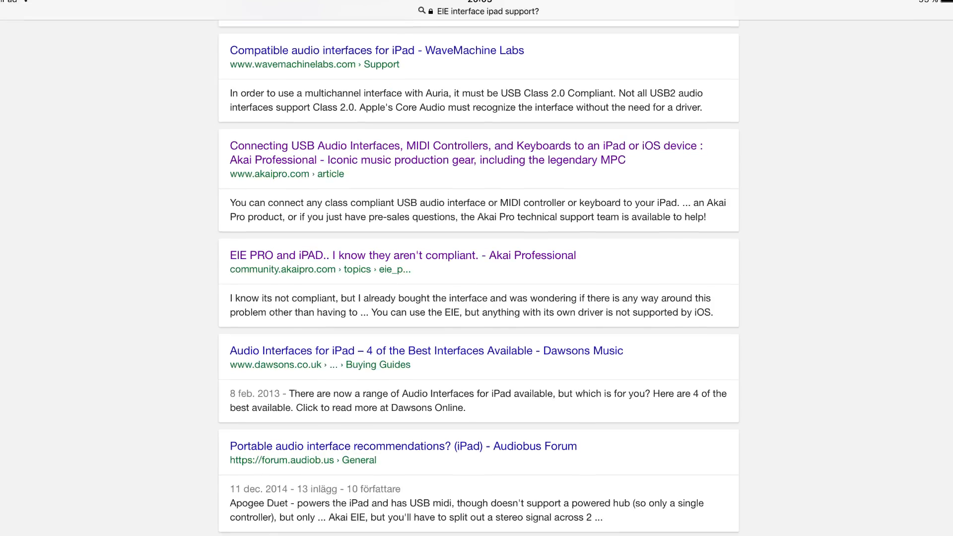
{"action": "scroll", "scroll_direction": "down", "scroll_amount": 3}
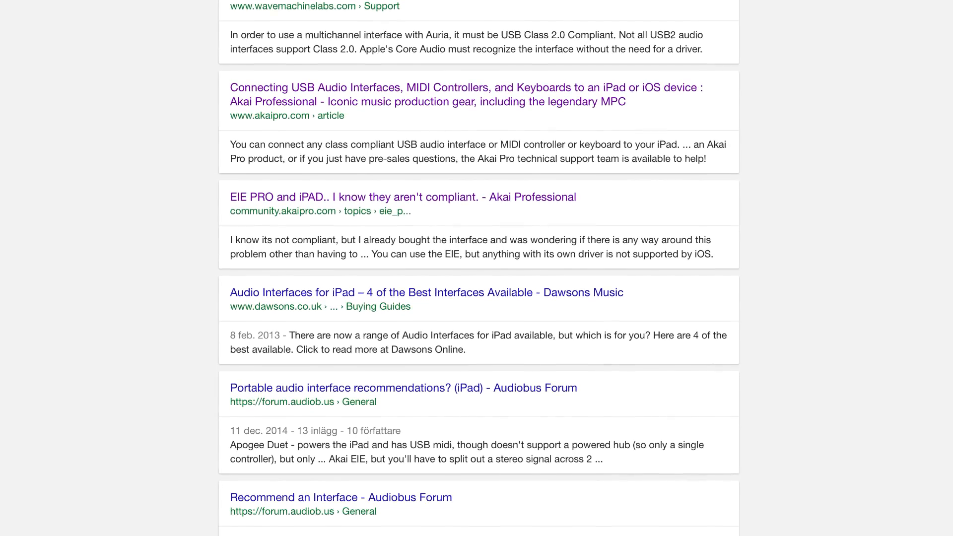
{"action": "scroll", "scroll_direction": "down", "scroll_amount": 3}
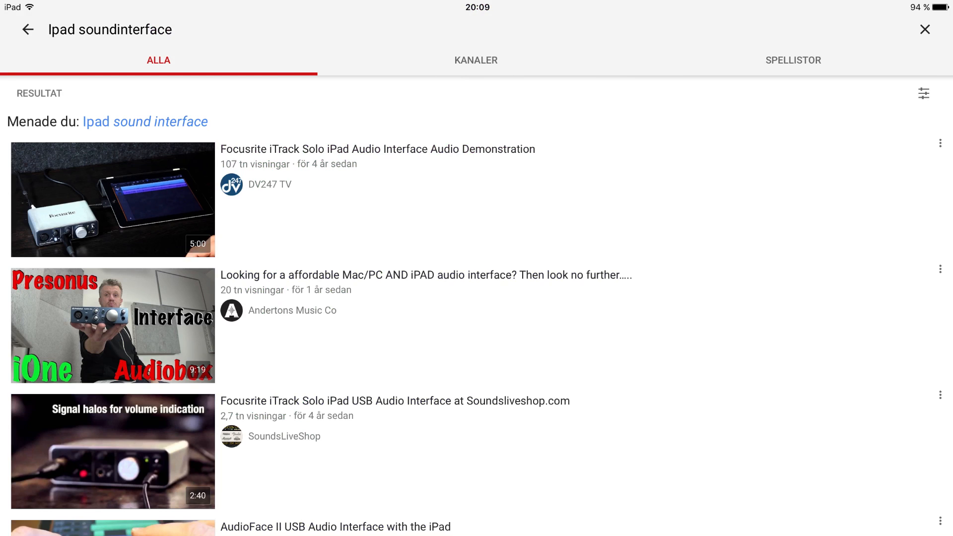
{"action": "scroll", "scroll_direction": "down", "scroll_amount": 3}
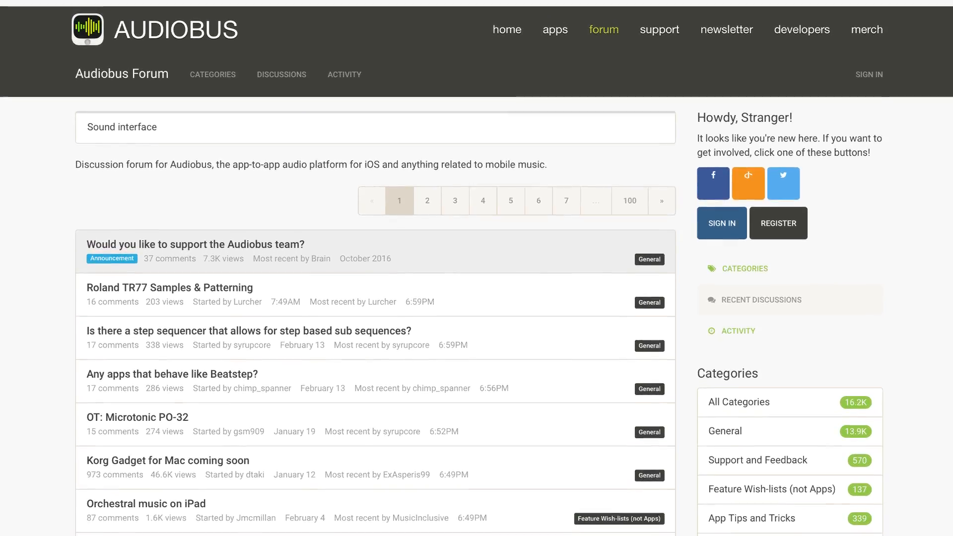
{"action": "scroll", "scroll_direction": "down", "scroll_amount": 3}
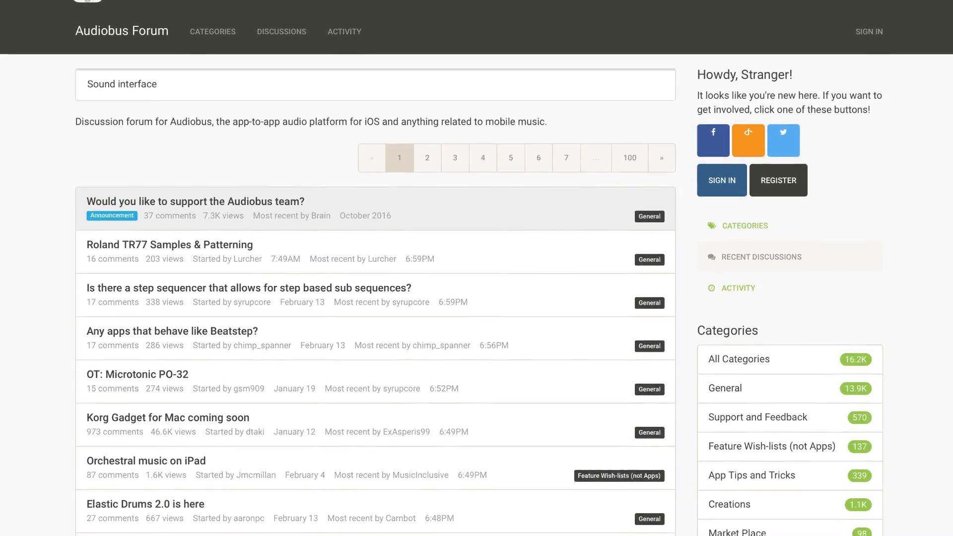
{"action": "scroll", "scroll_direction": "down", "scroll_amount": 3}
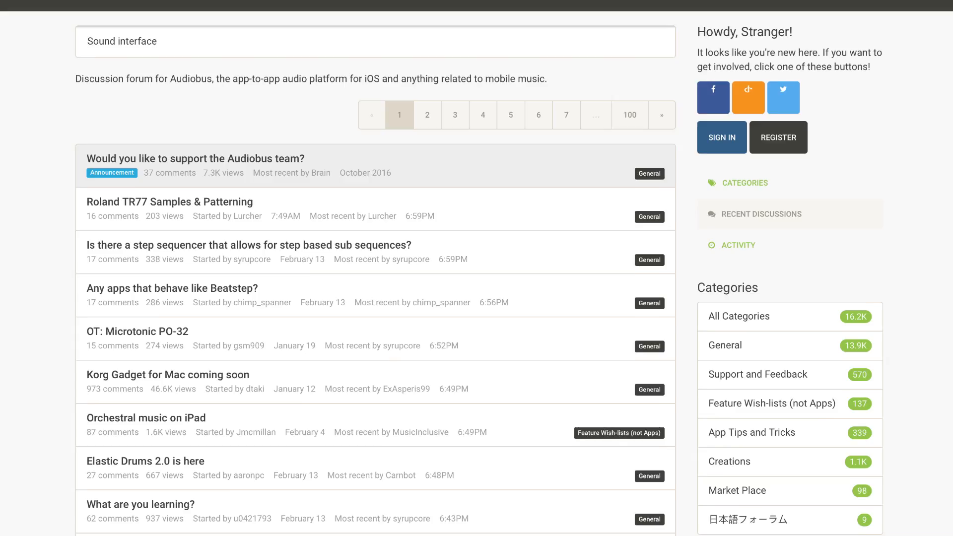
{"action": "scroll", "scroll_direction": "down", "scroll_amount": 3}
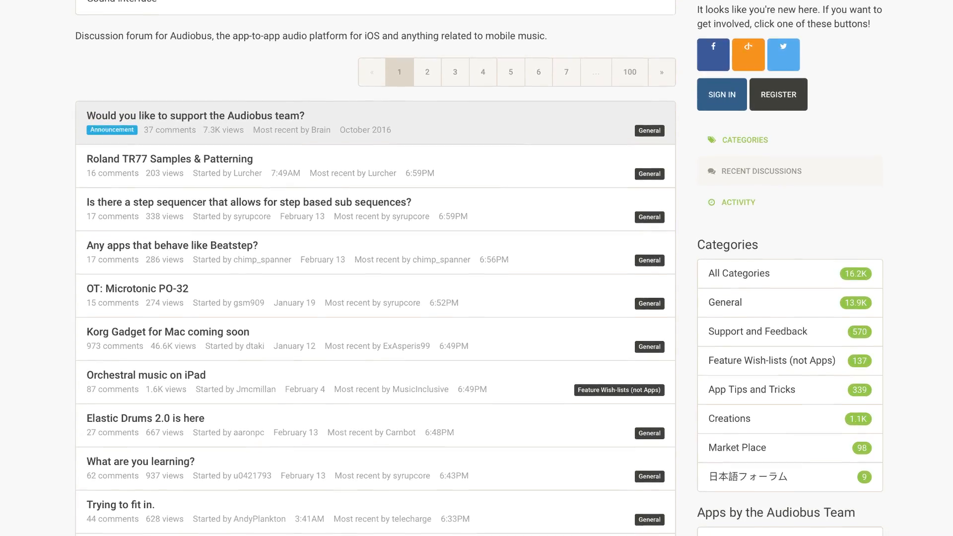
{"action": "scroll", "scroll_direction": "down", "scroll_amount": 3}
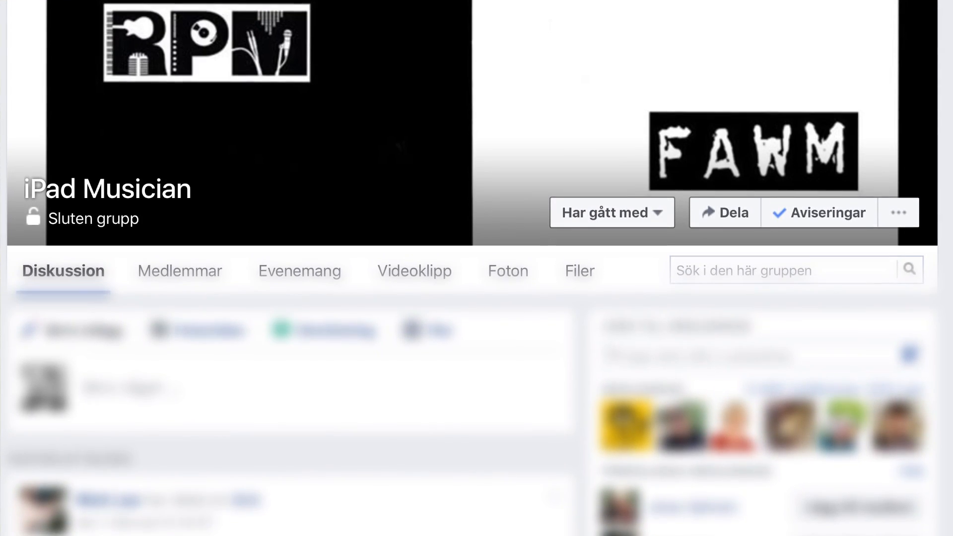
{"action": "scroll", "scroll_direction": "down", "scroll_amount": 3}
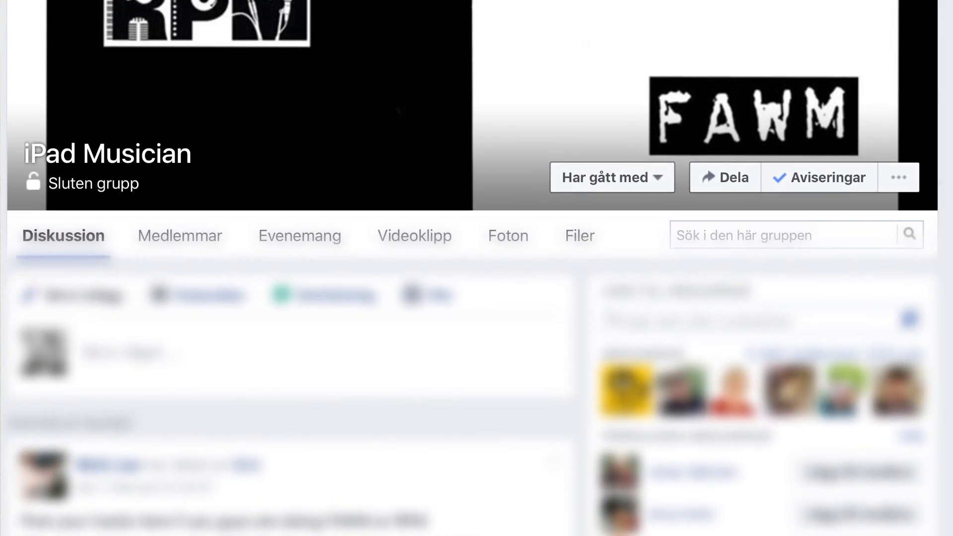
{"action": "scroll", "scroll_direction": "down", "scroll_amount": 3}
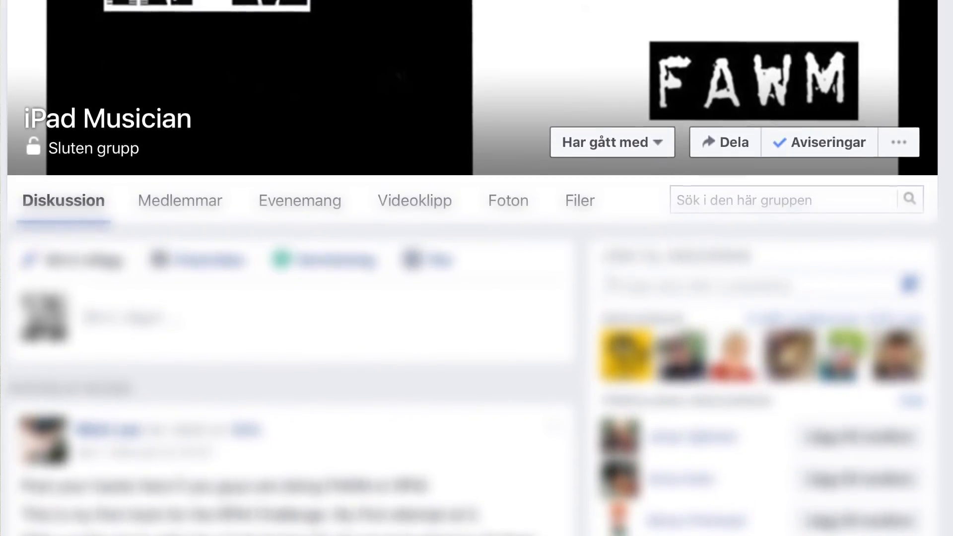